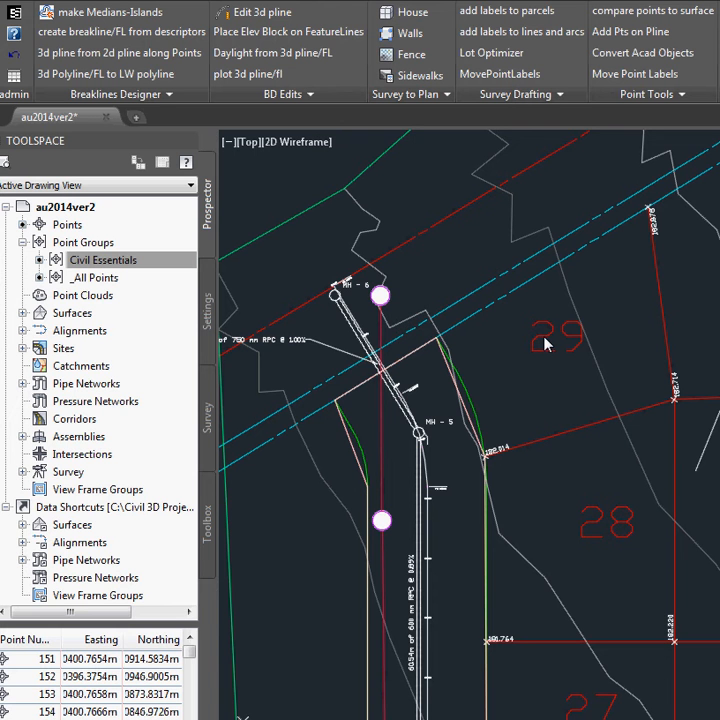
{"action": "mouse_move", "coordinate": [628, 270]}
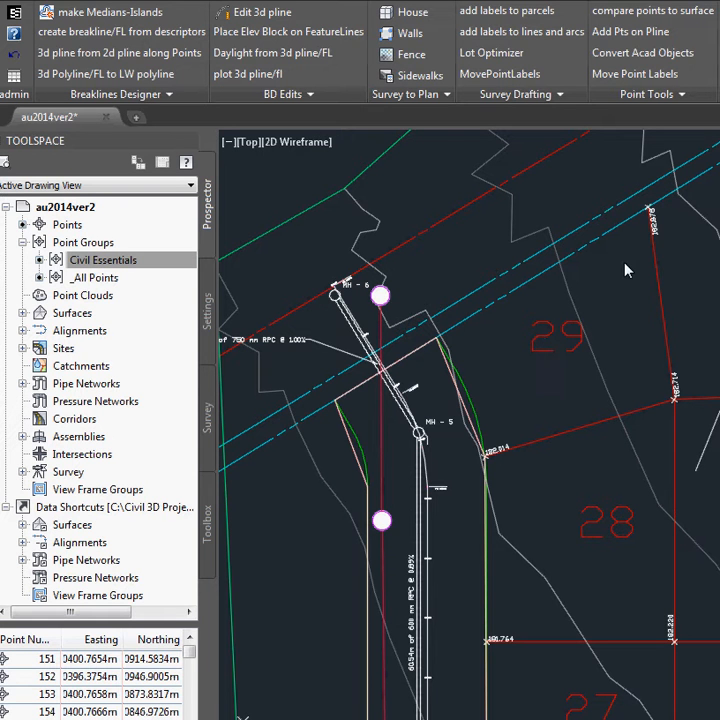
{"action": "mouse_move", "coordinate": [532, 198]}
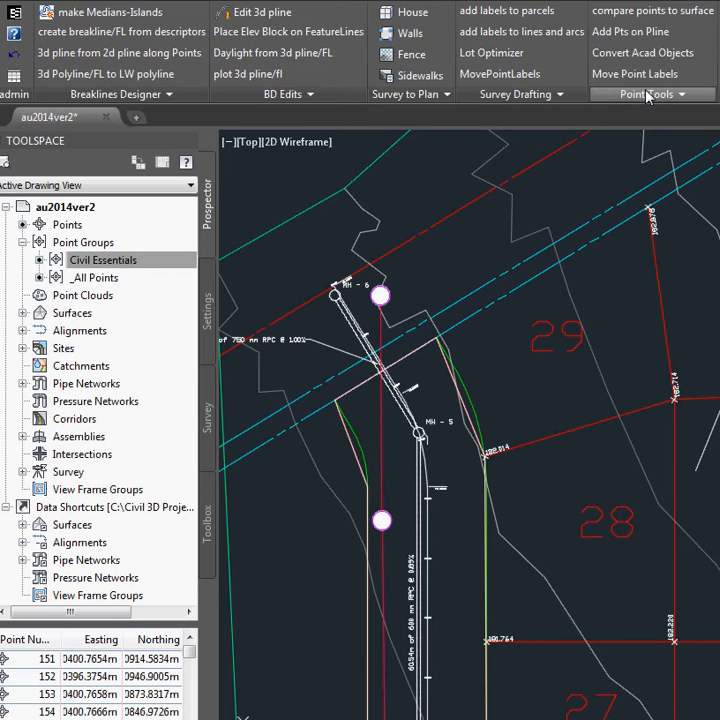
- Start Create Point Group by Selection from the Point Tools list for the 'test' group
{"action": "left_click", "coordinate": [644, 94]}
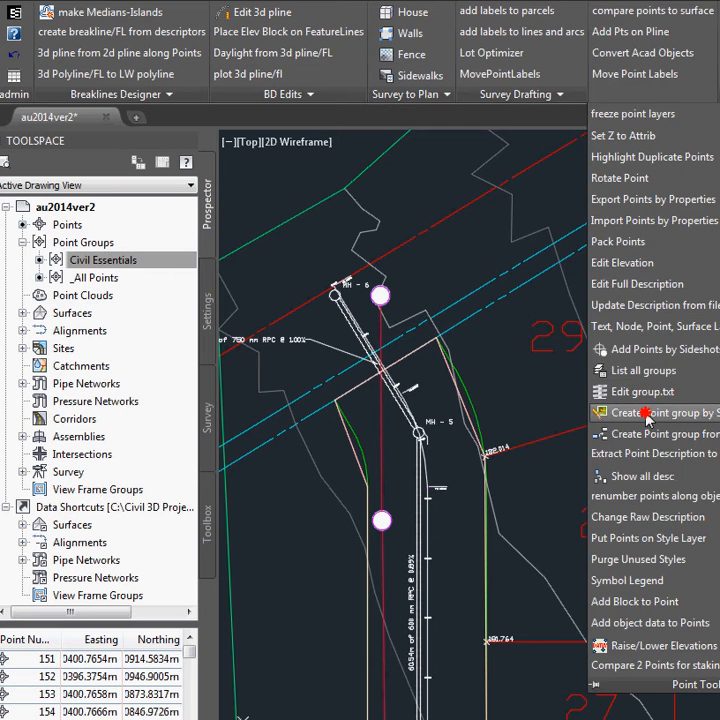
{"action": "left_click", "coordinate": [654, 412]}
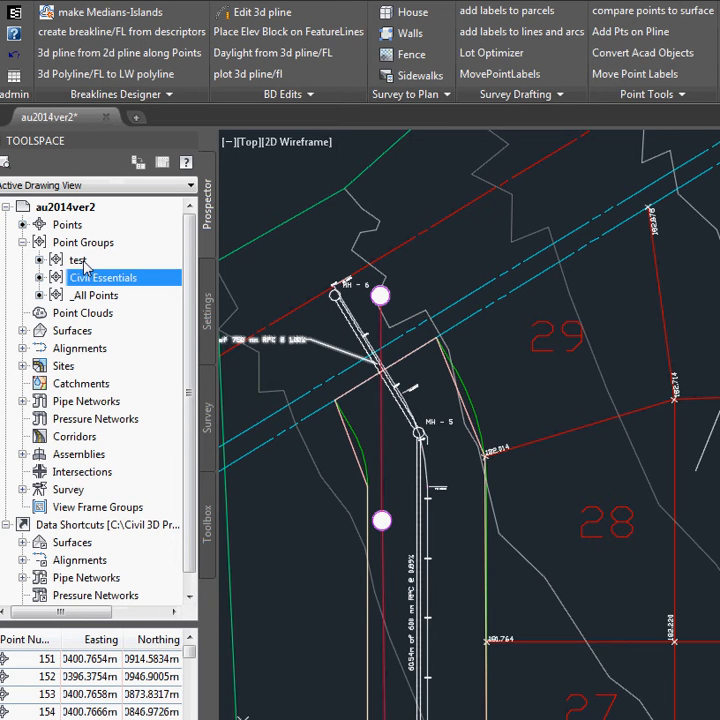
- Refresh the 'test' point group from Prospector so its points list with easting and northing
{"action": "right_click", "coordinate": [78, 260]}
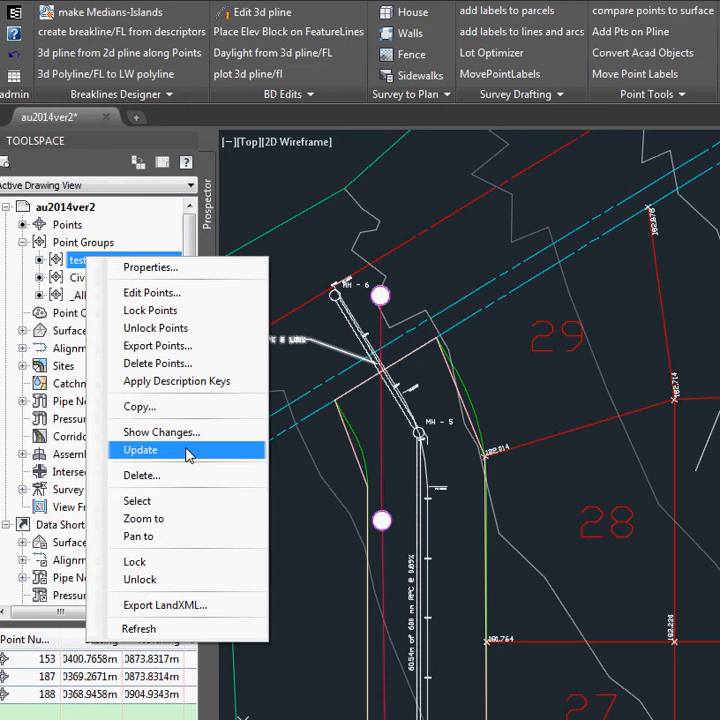
{"action": "left_click", "coordinate": [140, 448]}
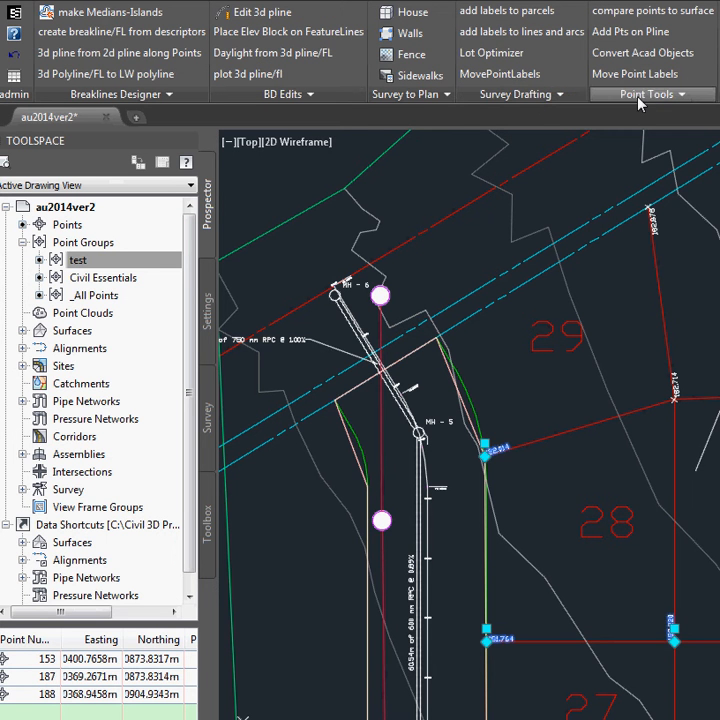
- Start another point group by selection and confirm the point-groups dialog for 'test3'
{"action": "left_click", "coordinate": [652, 94]}
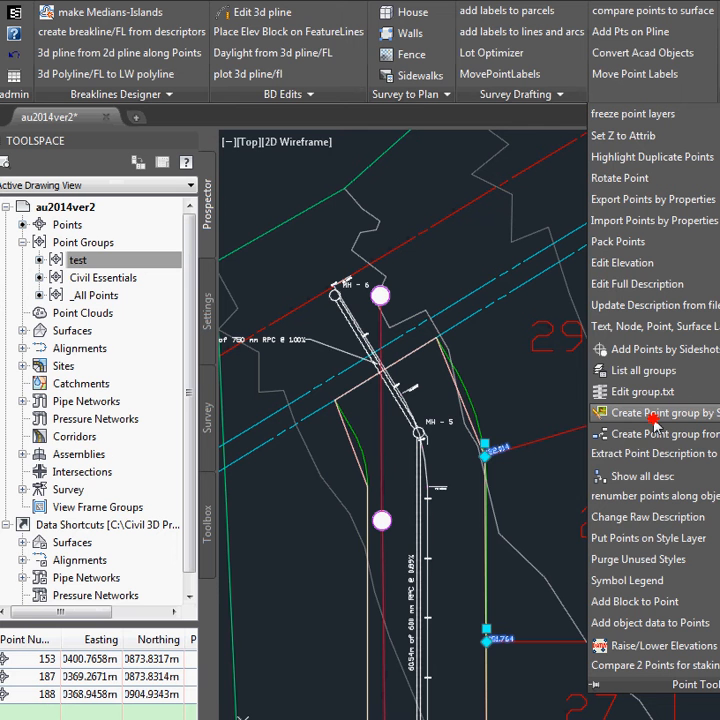
{"action": "left_click", "coordinate": [656, 412]}
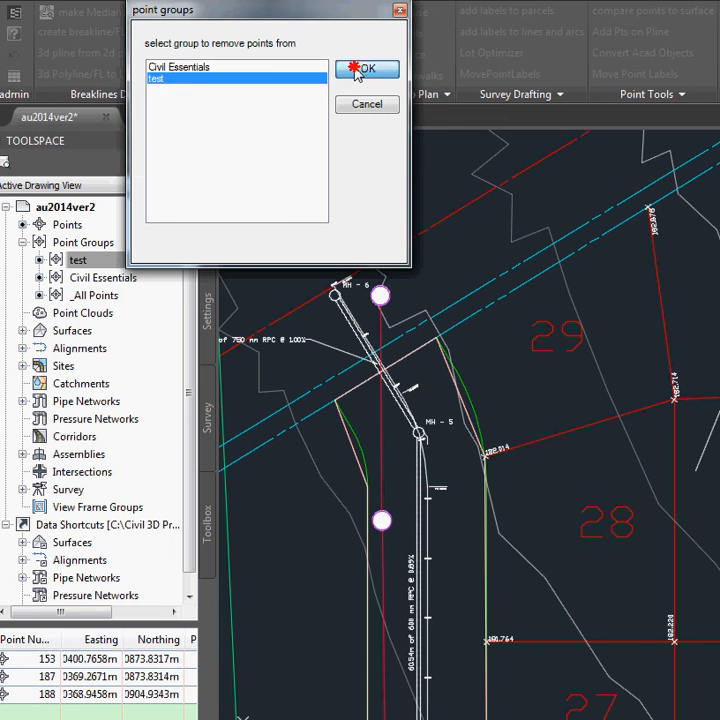
{"action": "left_click", "coordinate": [368, 68]}
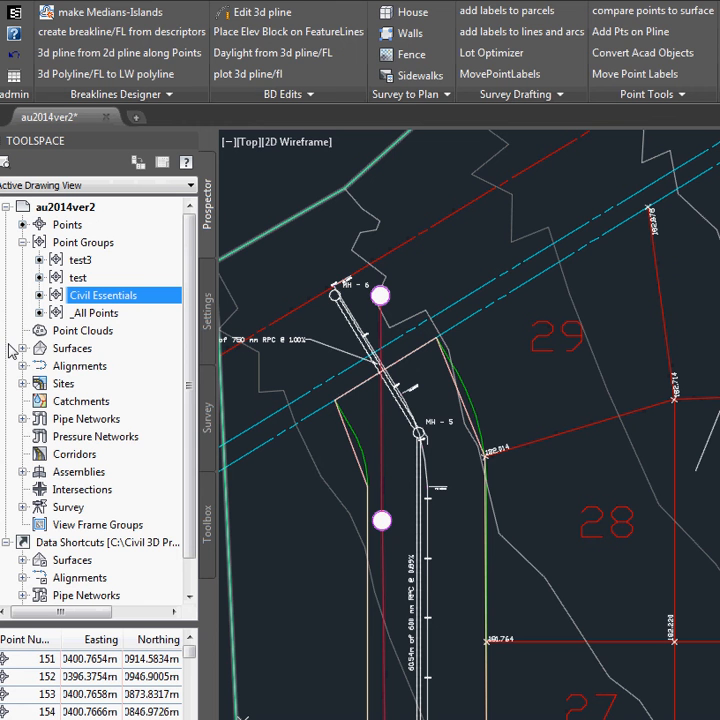
{"action": "mouse_move", "coordinate": [80, 260]}
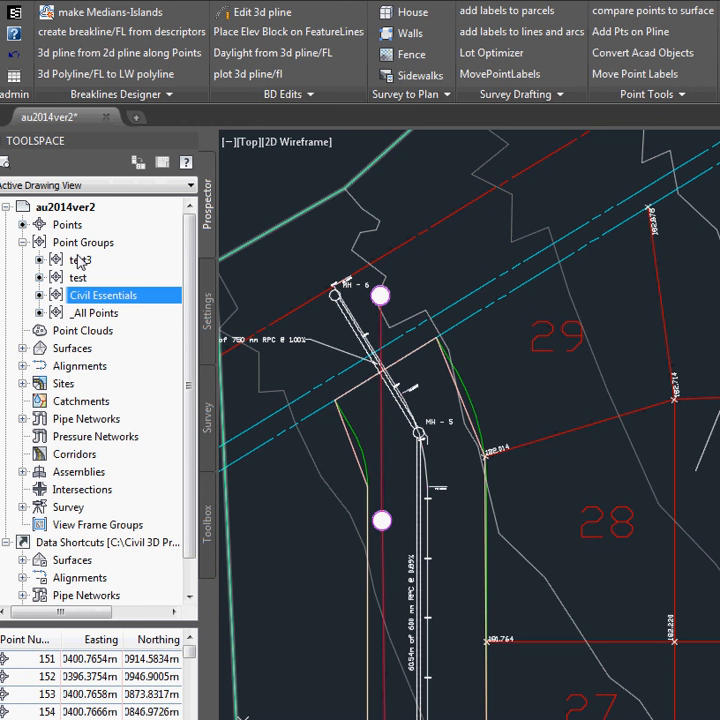